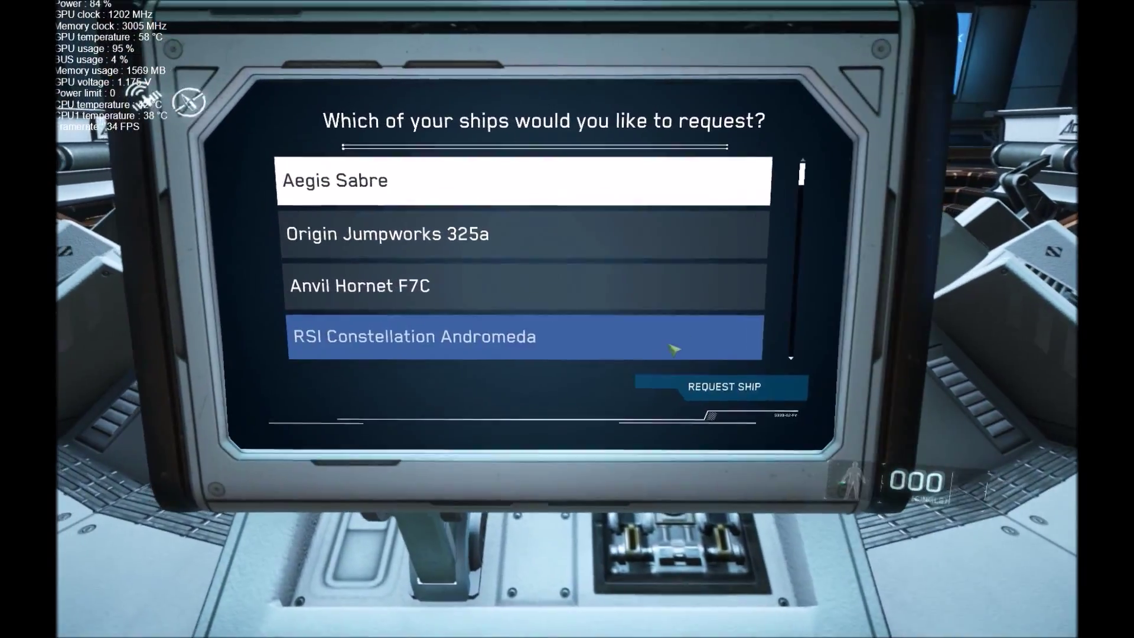
Request the selected ship from the terminal for delivery to a launch pad.
click(721, 387)
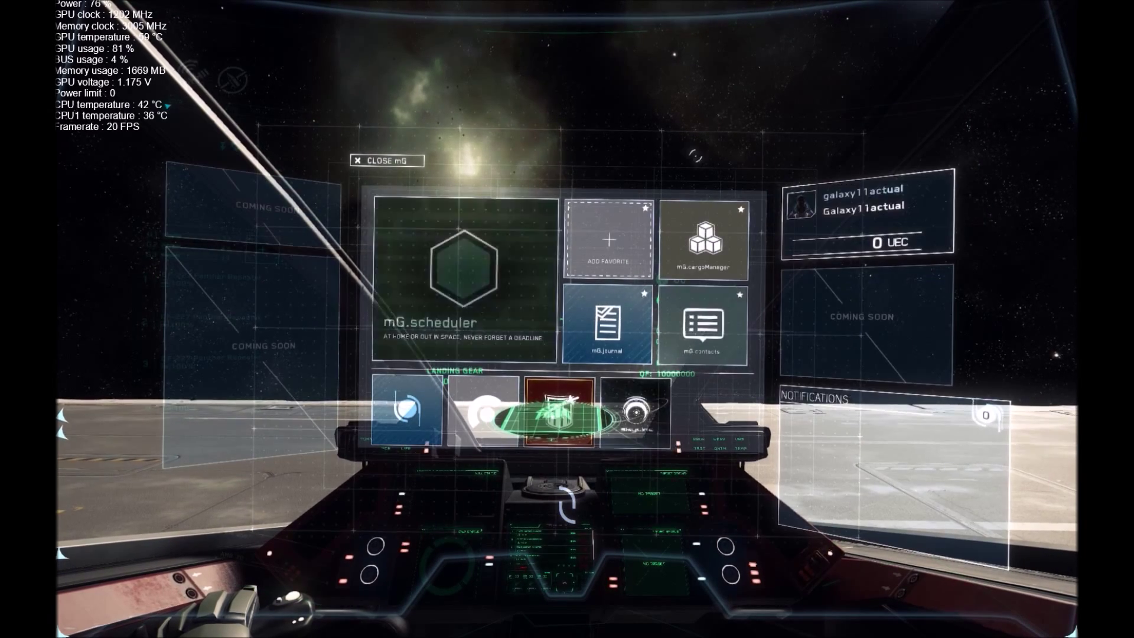
Close the mobiGlas in the cockpit to reveal the flight HUD.
click(385, 160)
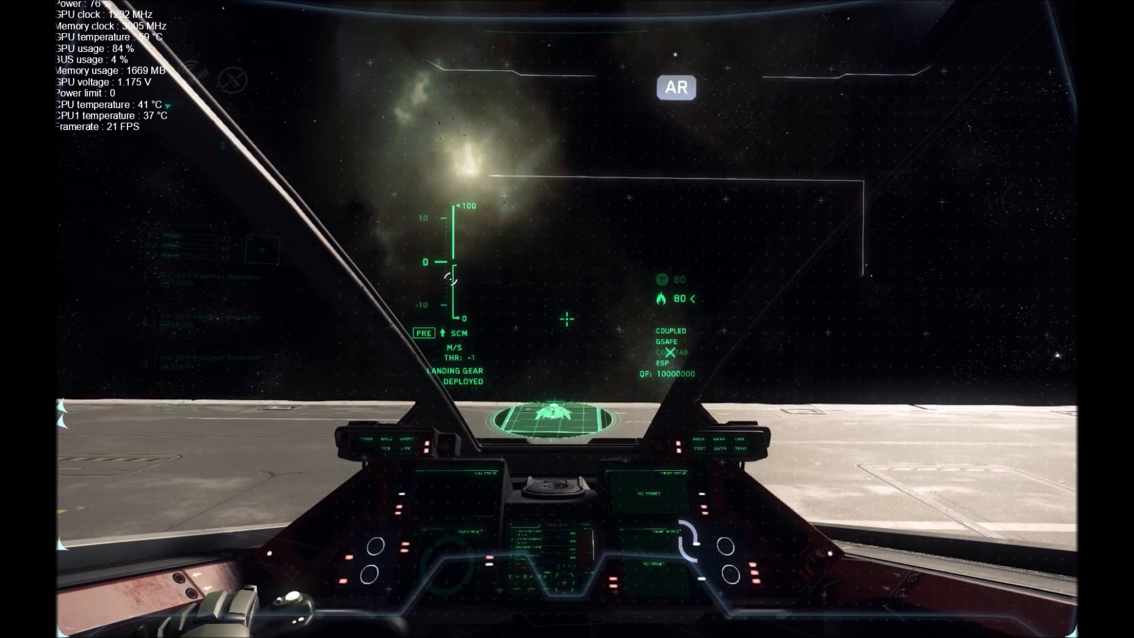